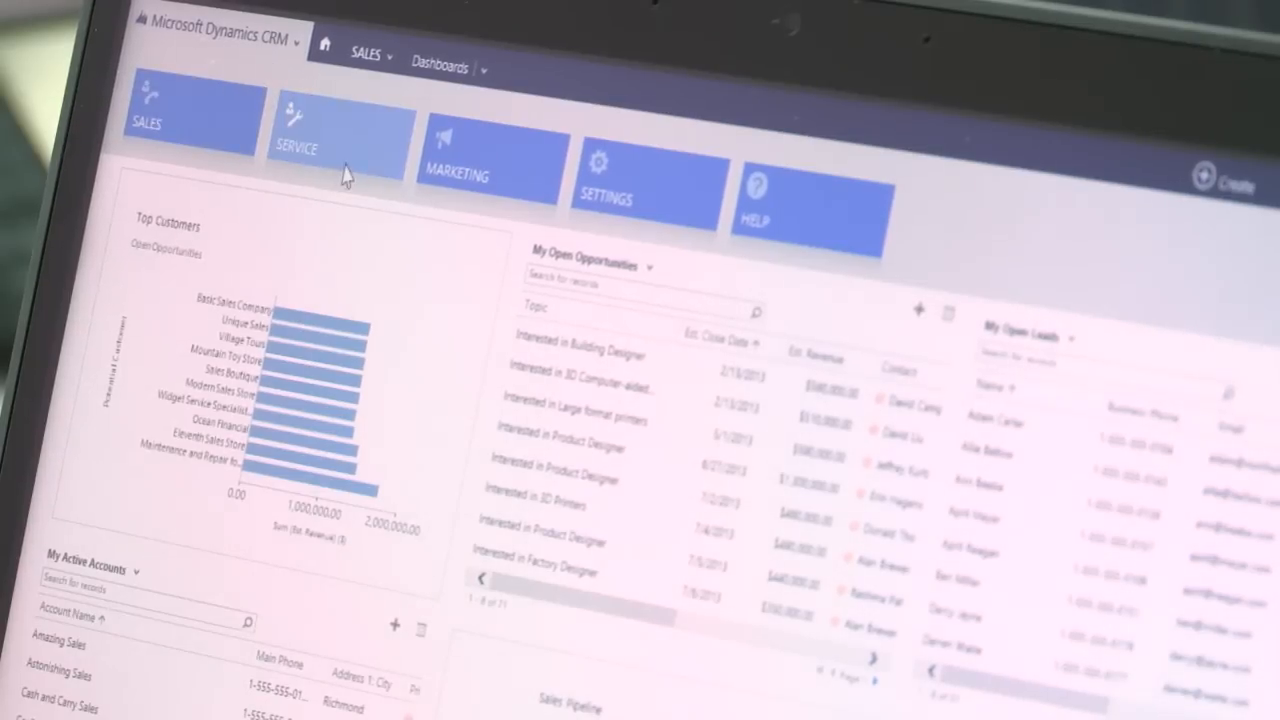
mouse_move(525, 207)
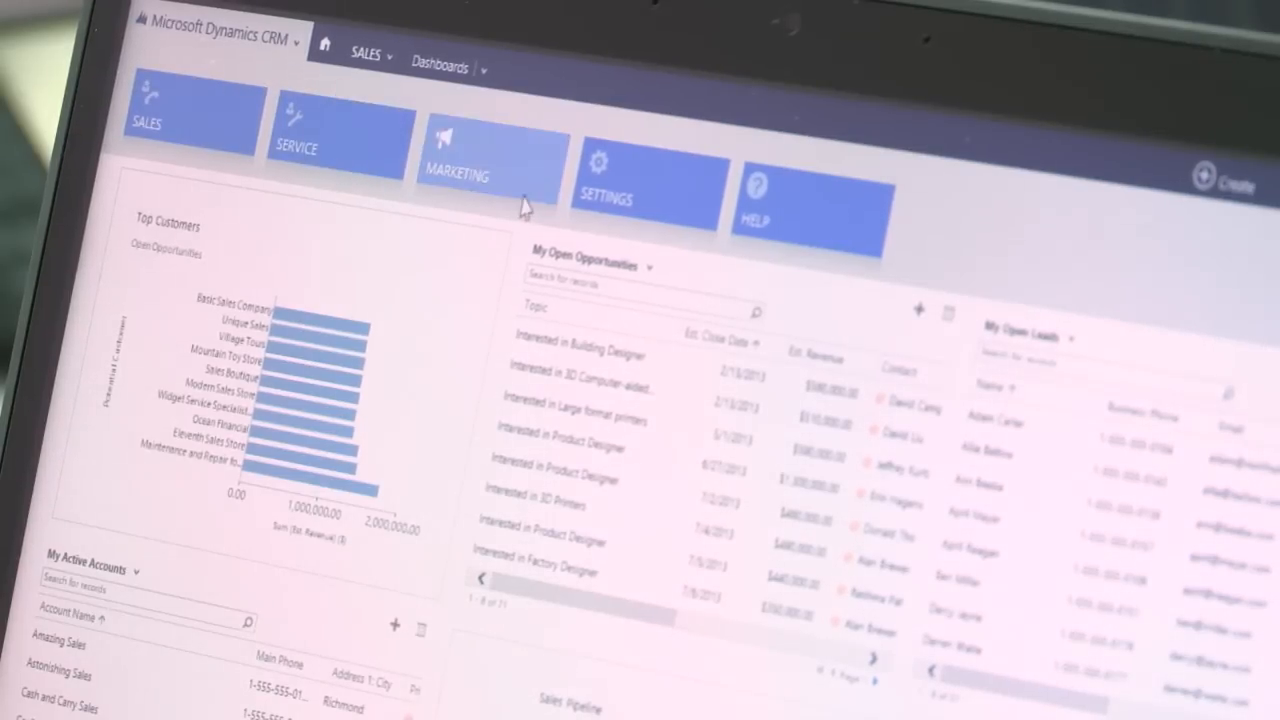
mouse_move(683, 222)
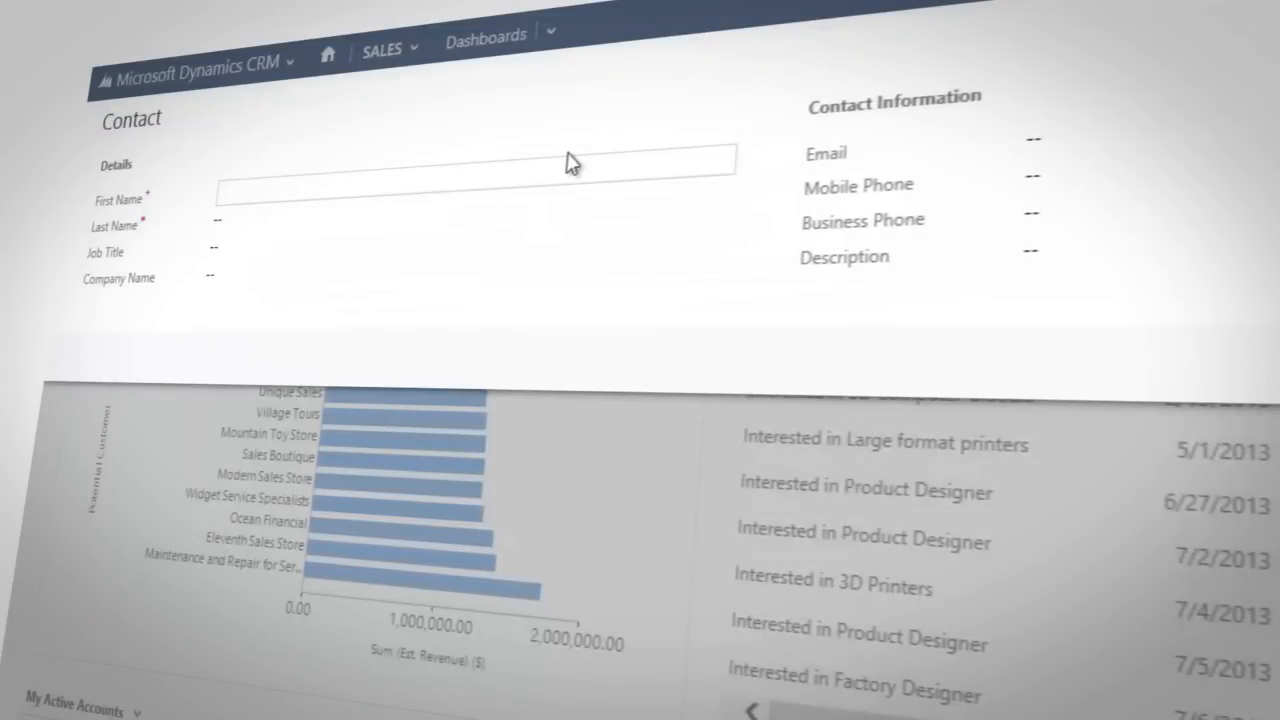
text(Adam)
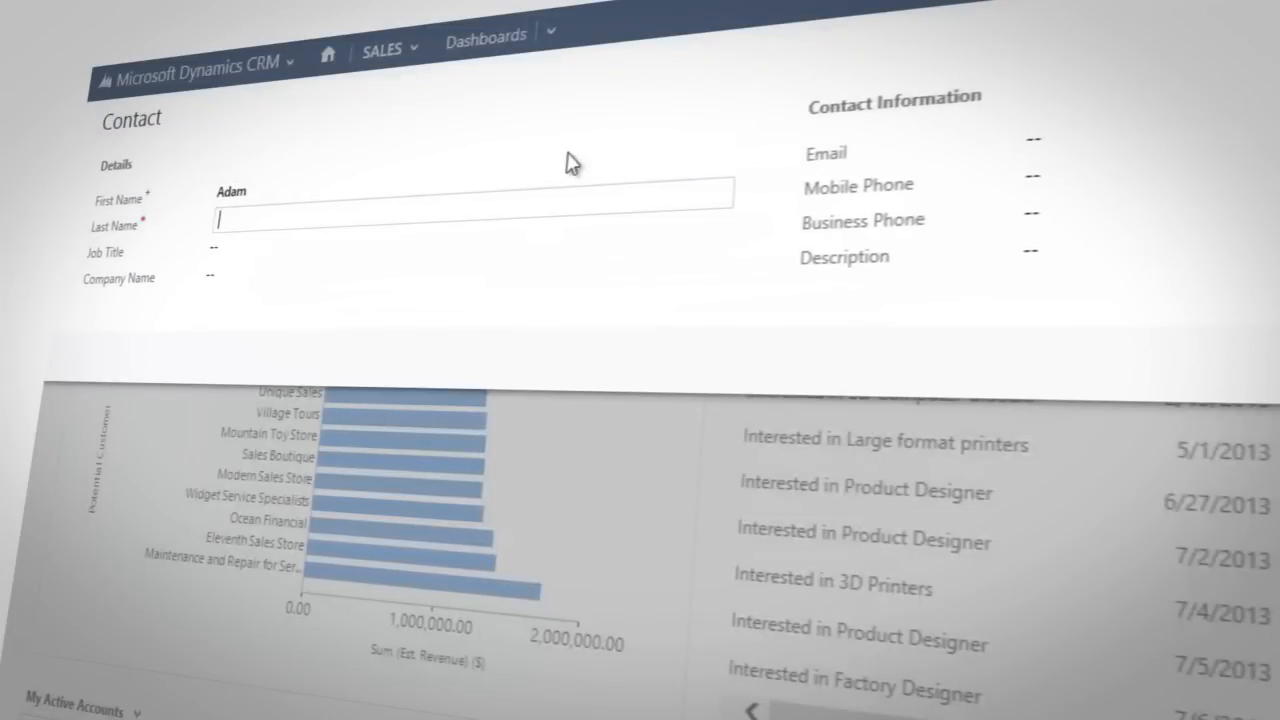
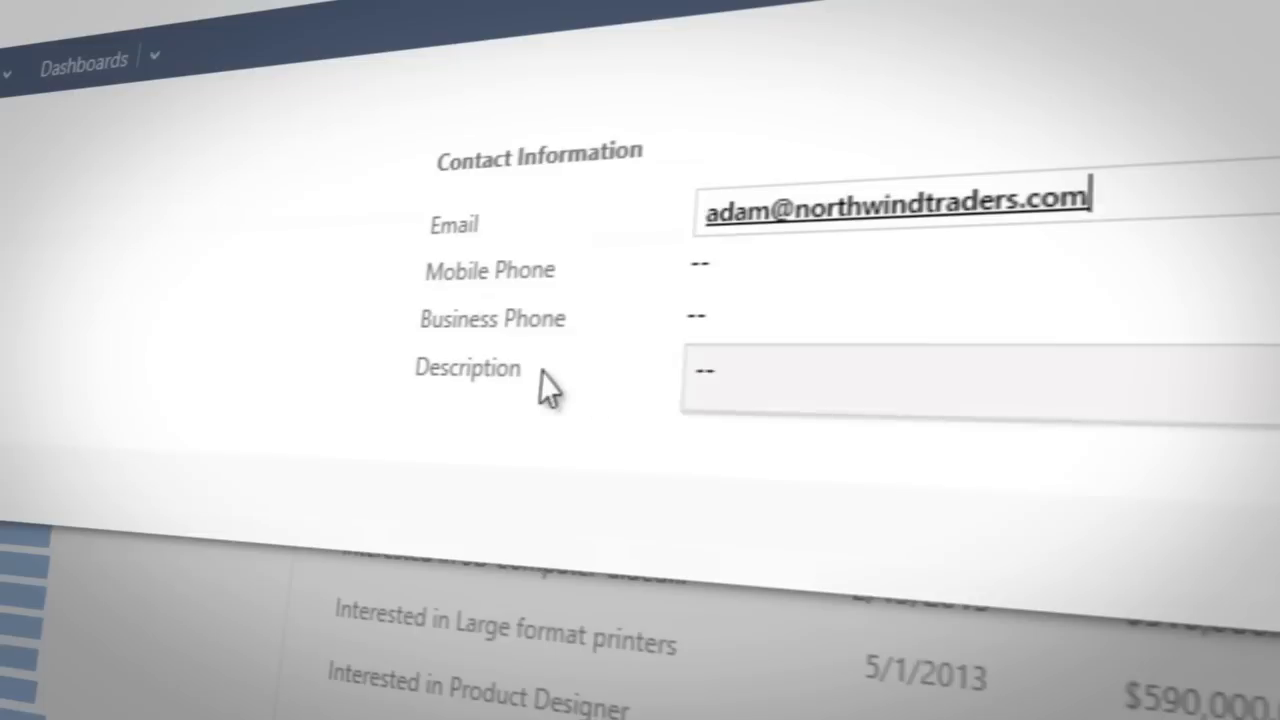
mouse_move(470, 385)
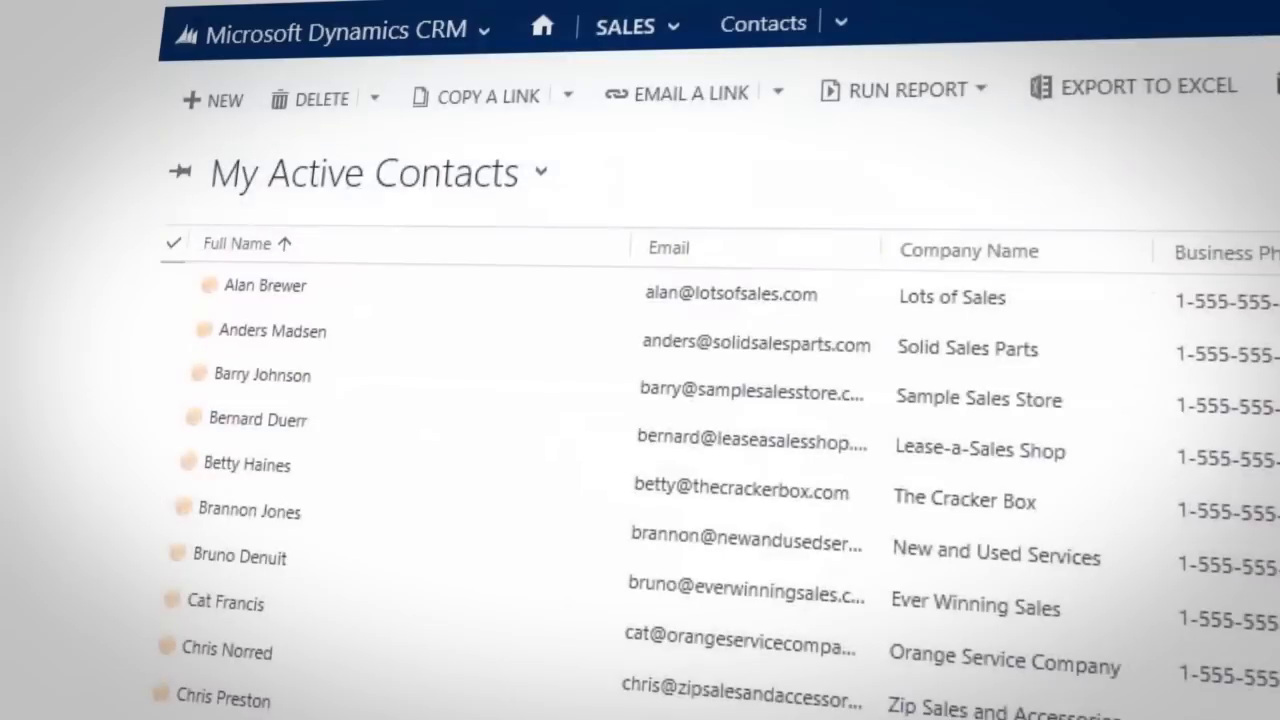
Open an existing contact's record from My Active Contacts and scroll through it
click(262, 374)
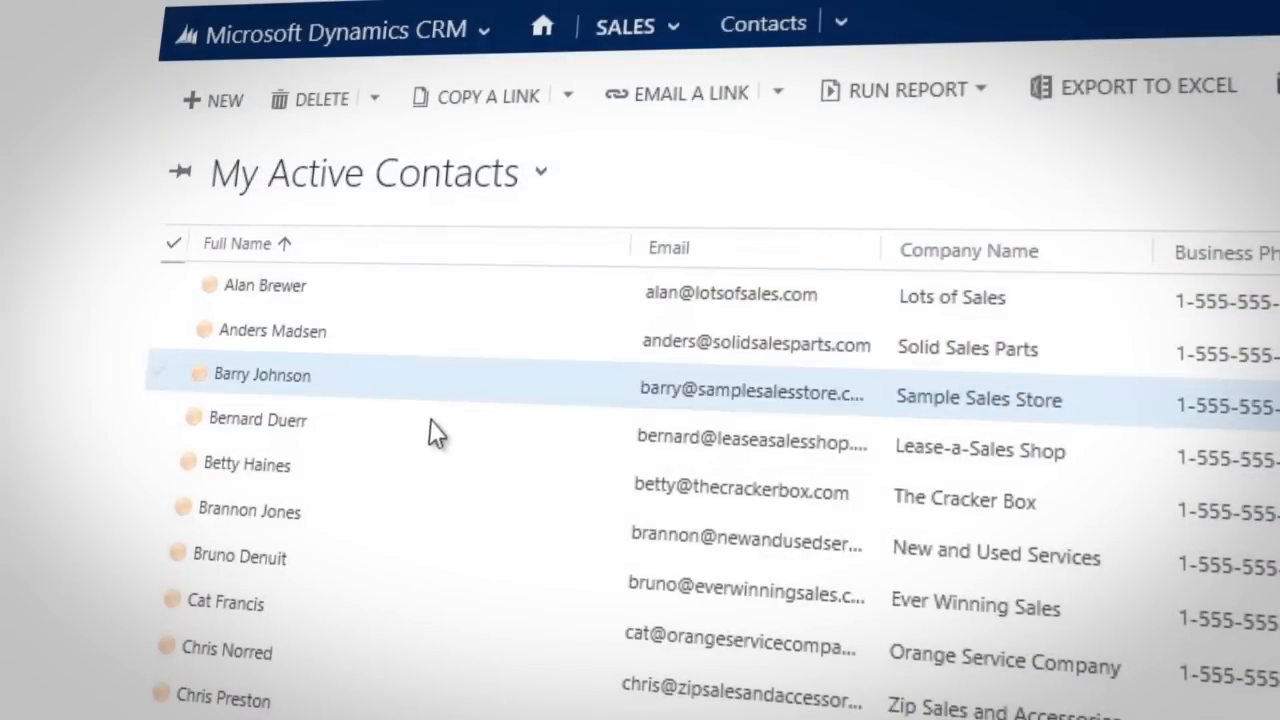
double_click(239, 556)
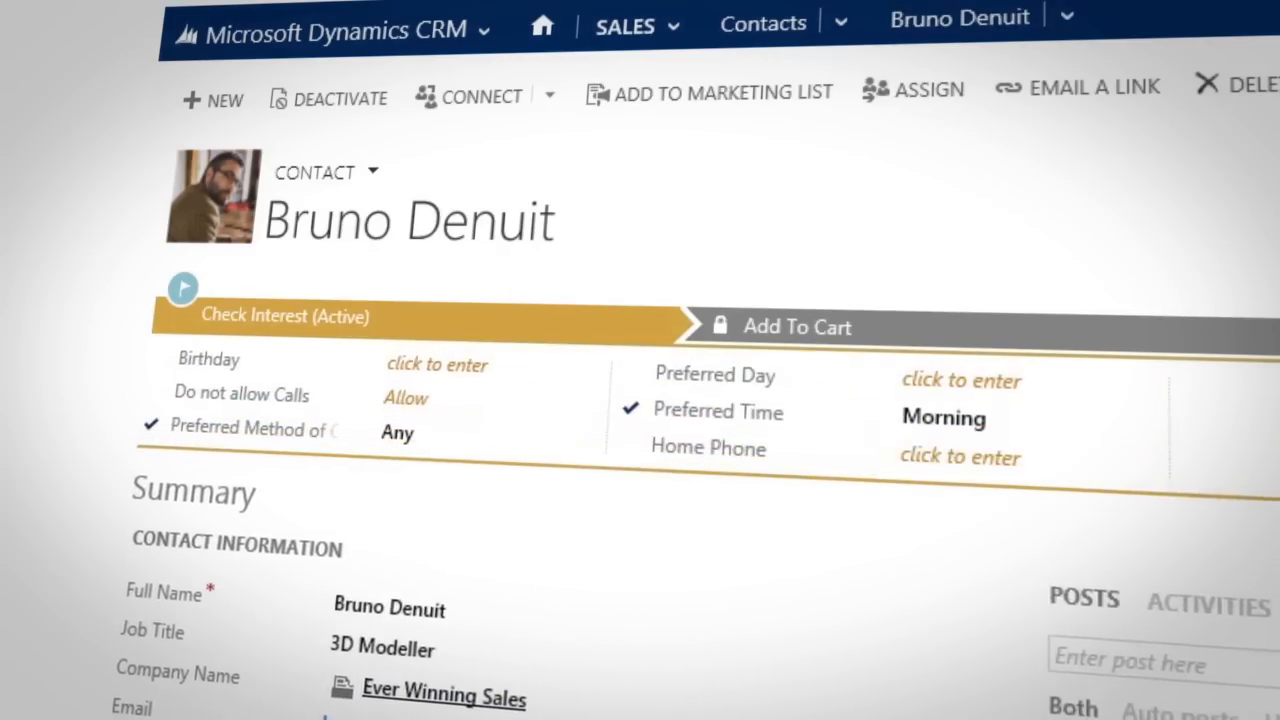
scroll(down, 3)
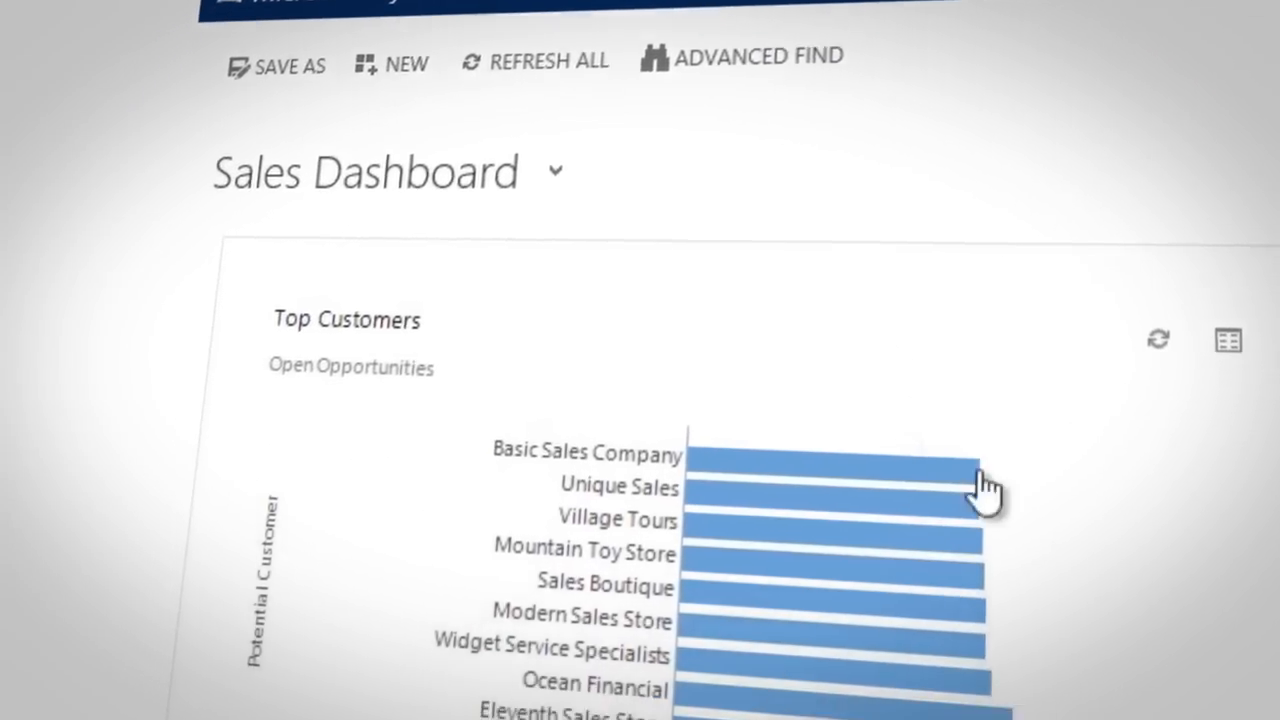
Scroll down the Sales Dashboard to view the Top Customers chart
scroll(down, 3)
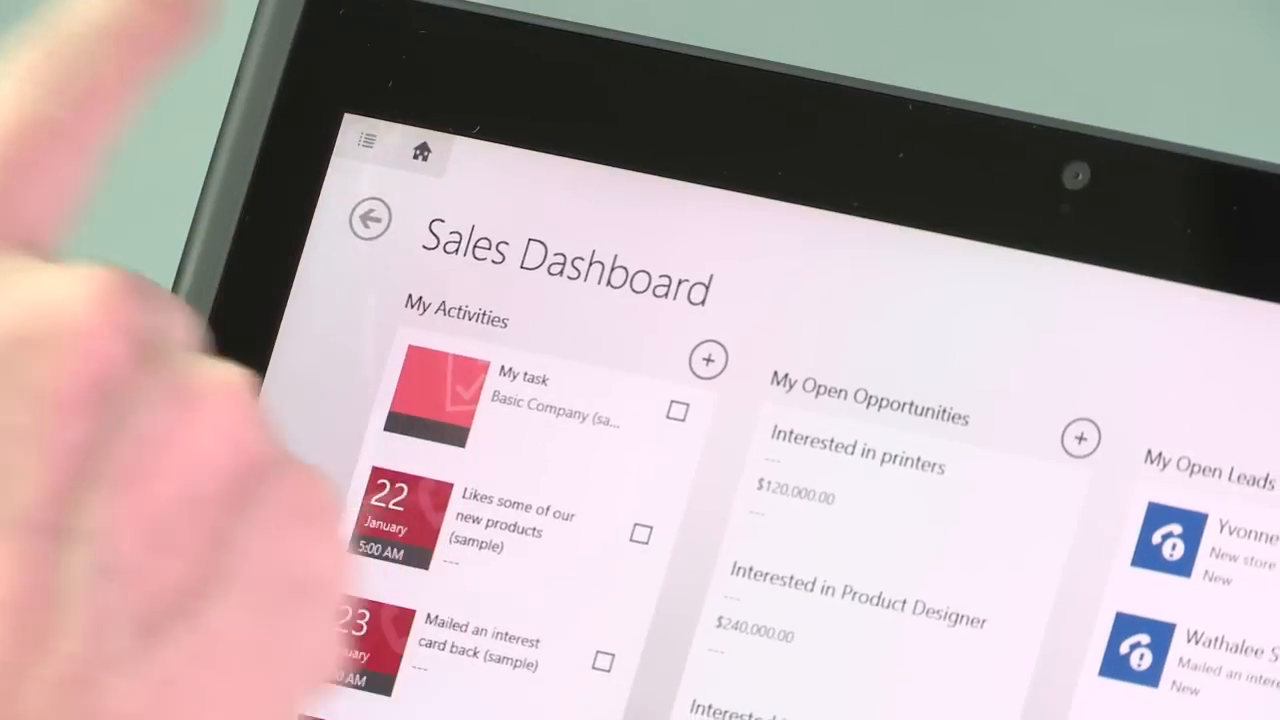
Show the navigation menu listing Activities, Accounts, Contacts and Leads
click(340, 145)
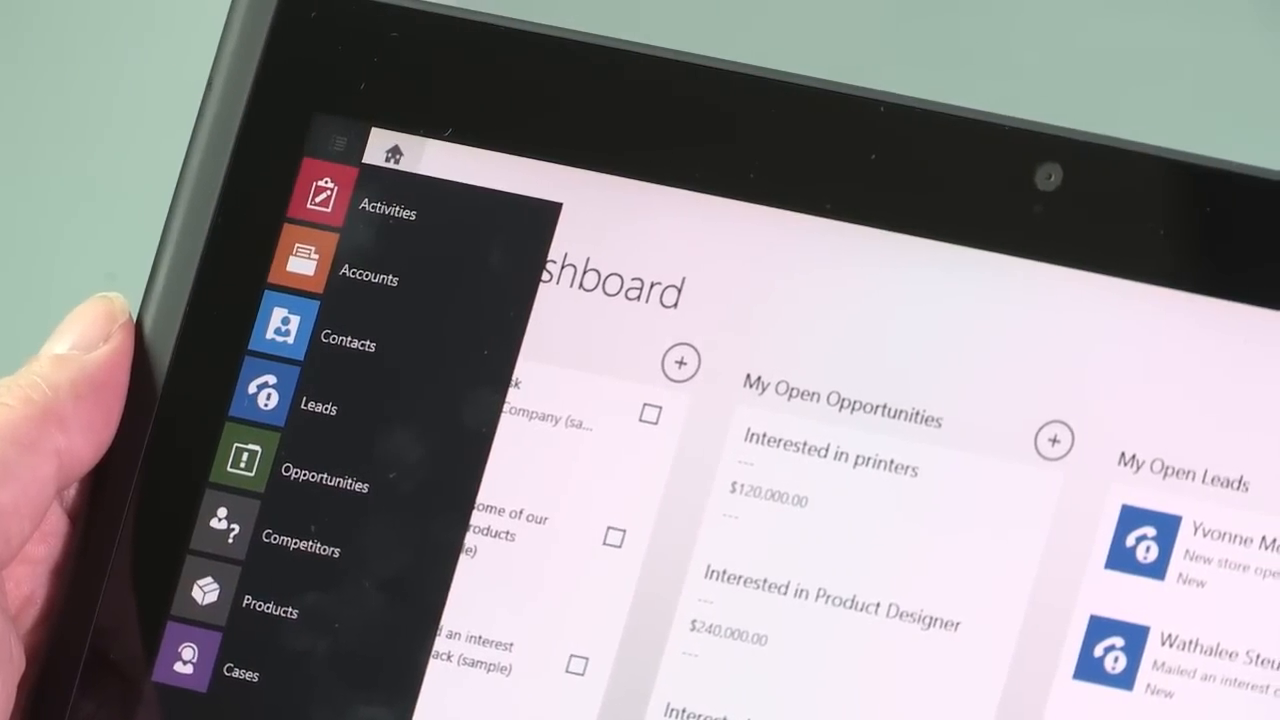